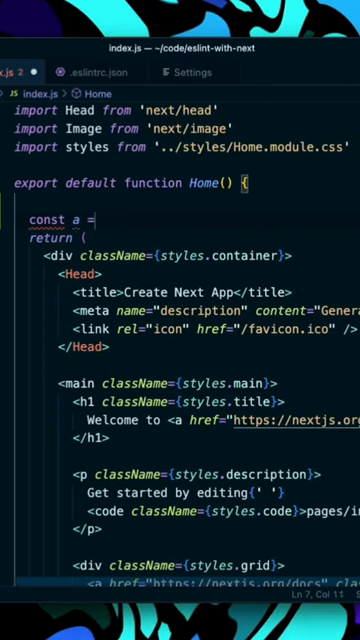
- Complete 'const a = 10;' in index.js, check .eslintrc.json, then return to index.js
{"action": "type", "text": "10;"}
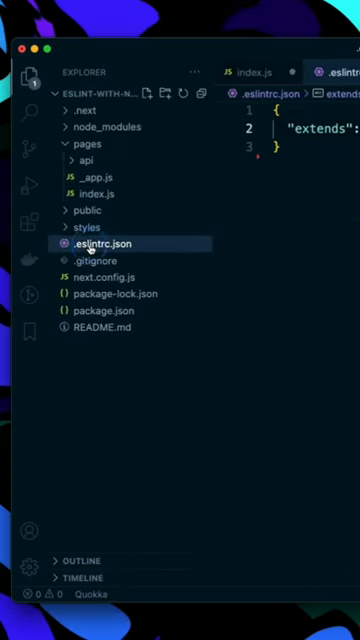
{"action": "left_click", "coordinate": [30, 74]}
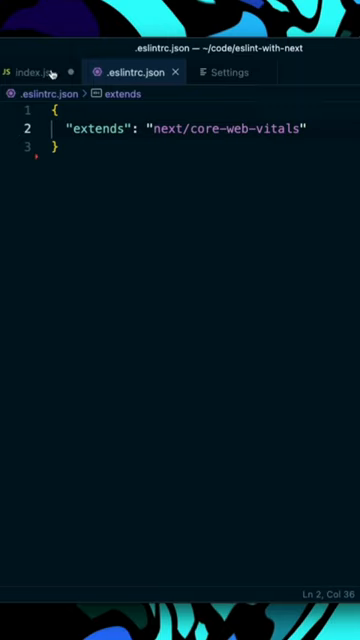
{"action": "left_click", "coordinate": [40, 72]}
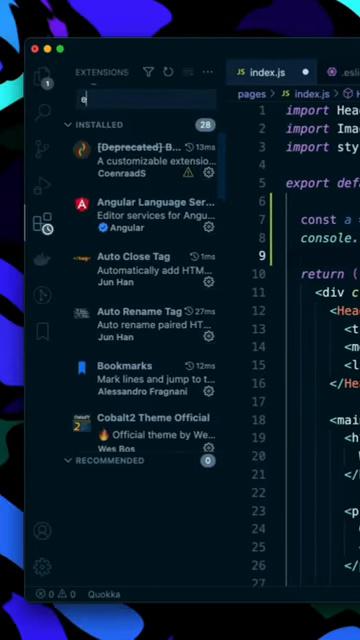
- Search the Extensions view for 'eslint'
{"action": "type", "text": "eslint"}
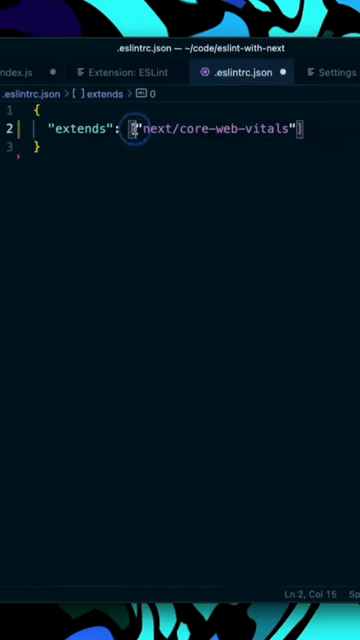
- Save .eslintrc.json with the extends value wrapped in an array
{"action": "key", "text": "cmd+v"}
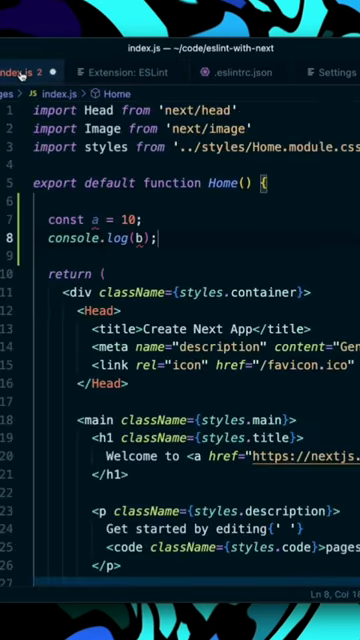
{"action": "mouse_move", "coordinate": [138, 238]}
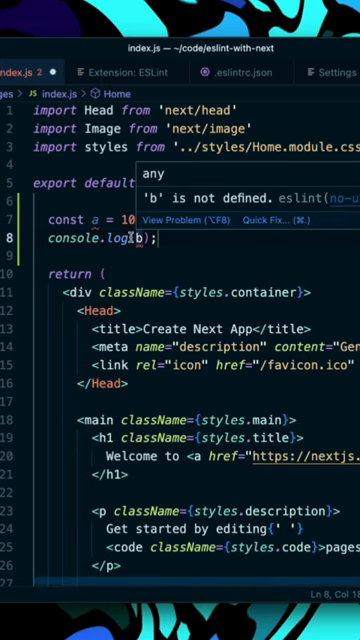